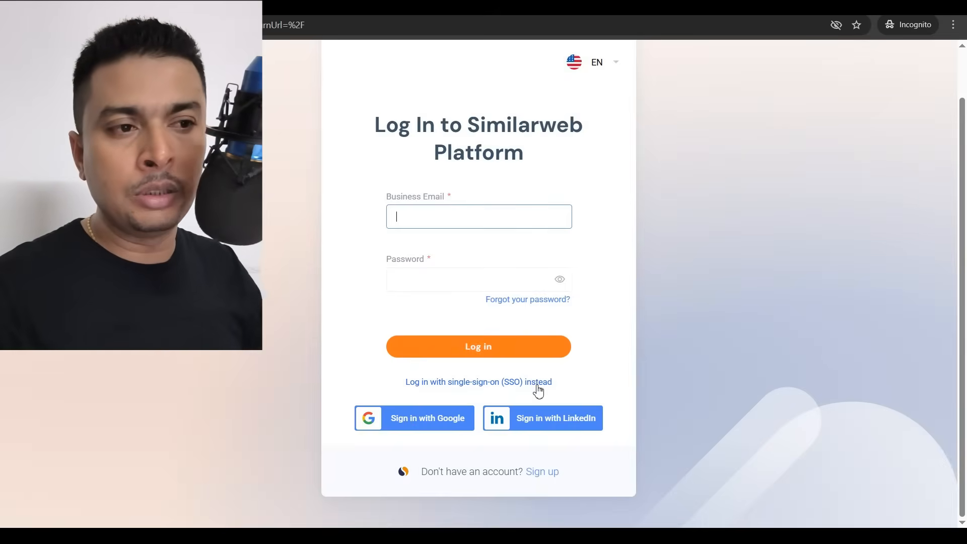
mouse_move(413, 417)
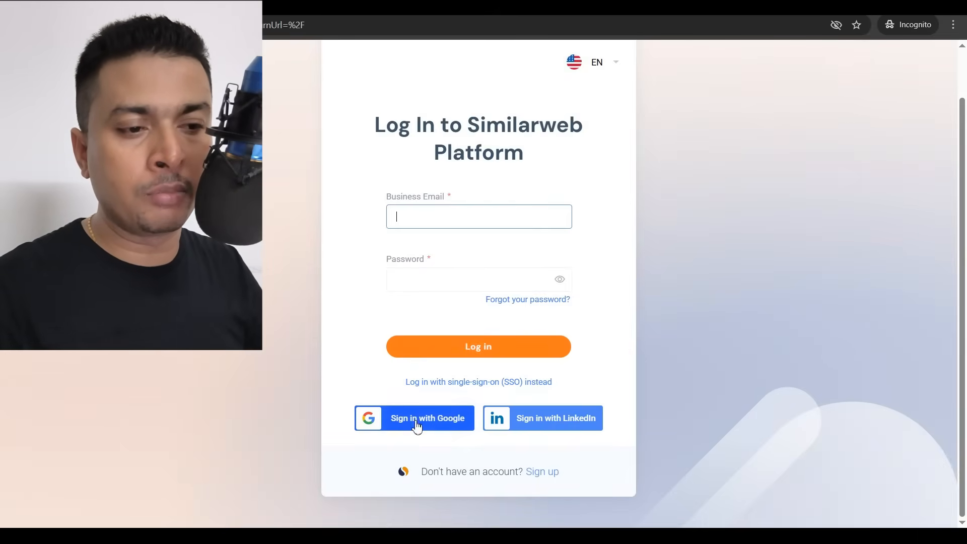
- Start 'Sign in with Google' from the Similarweb login page
left_click(426, 418)
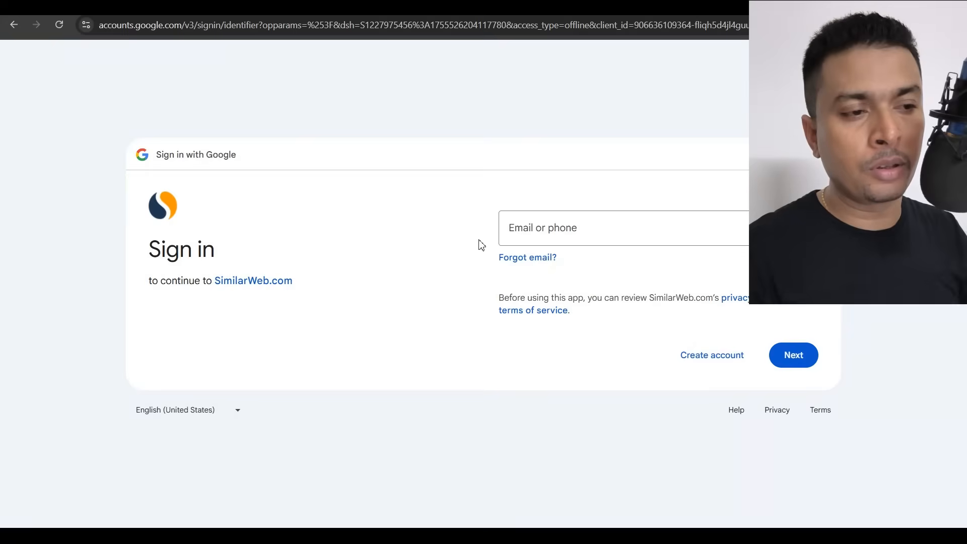
mouse_move(793, 355)
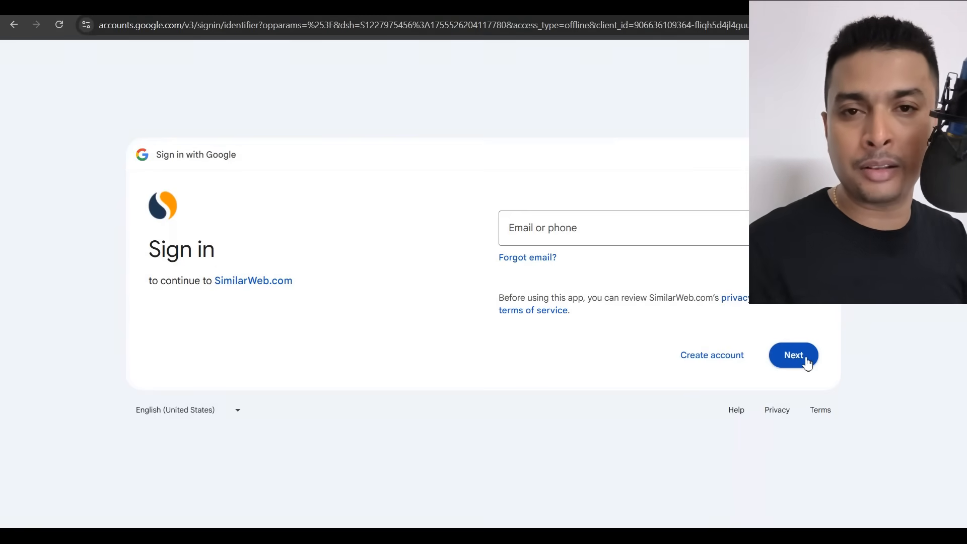
mouse_move(263, 351)
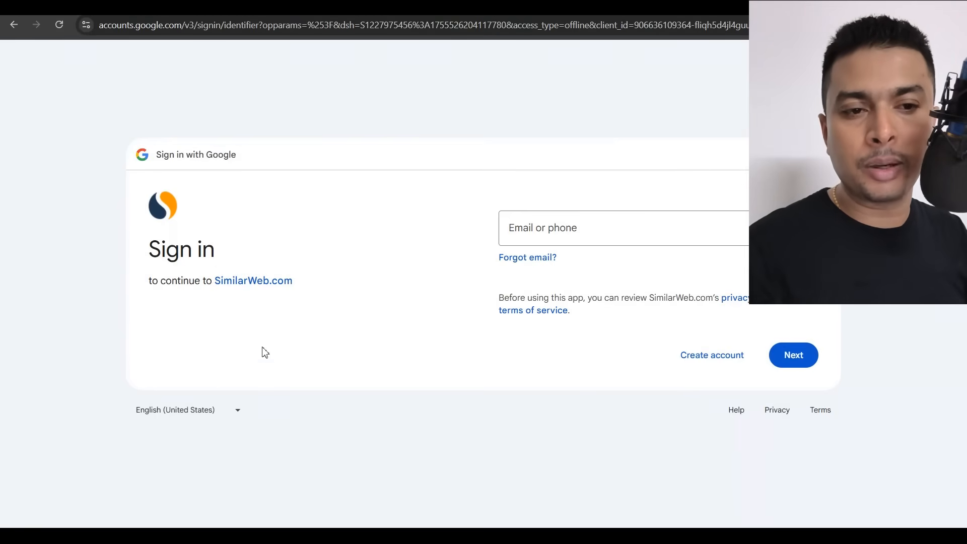
mouse_move(185, 200)
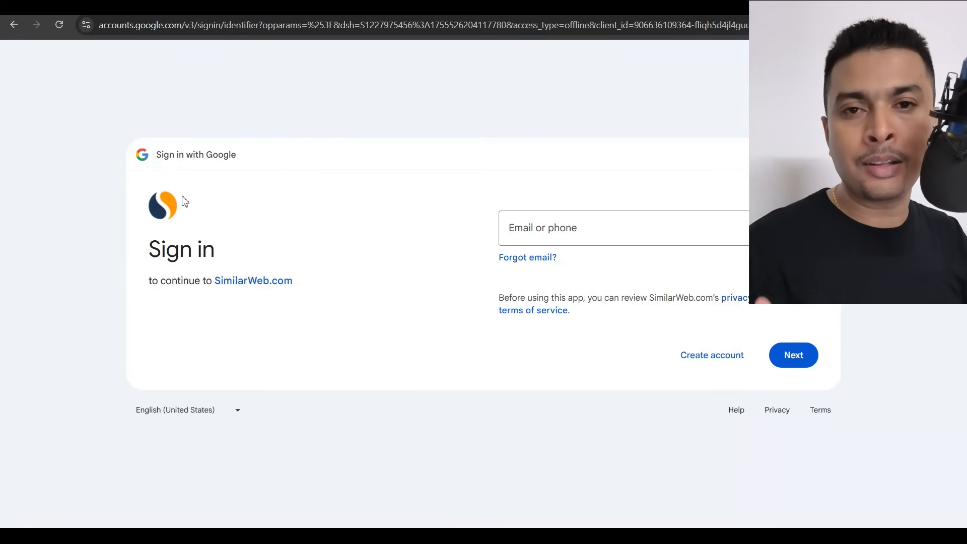
mouse_move(179, 235)
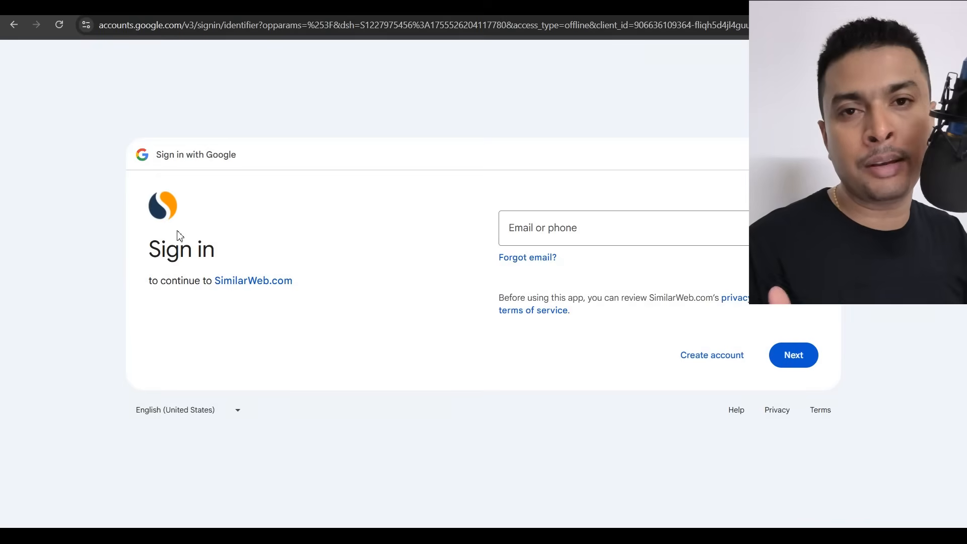
mouse_move(85, 137)
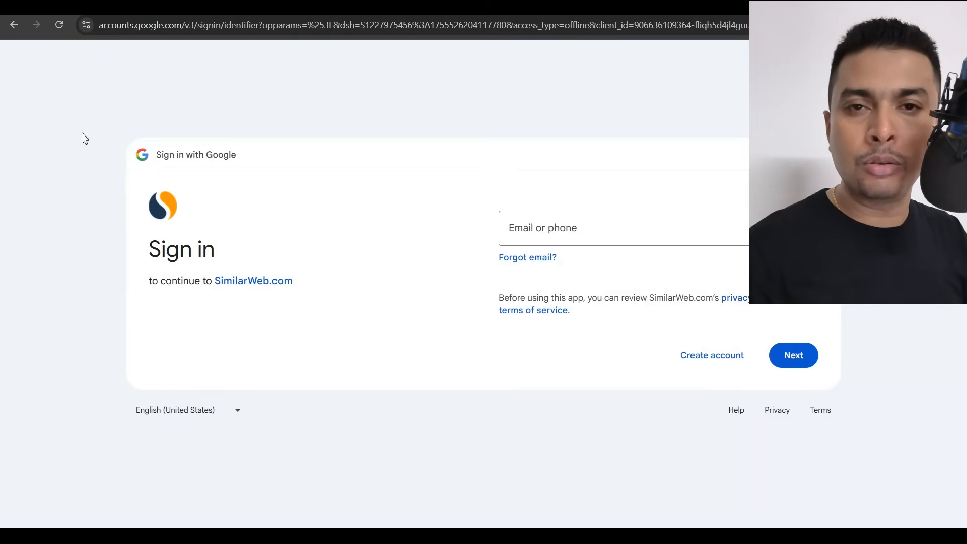
mouse_move(90, 129)
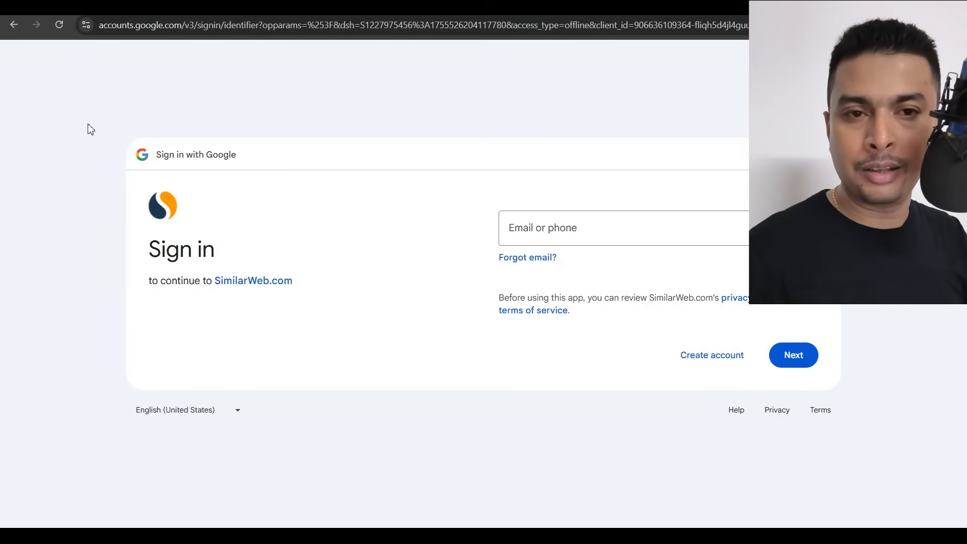
mouse_move(233, 204)
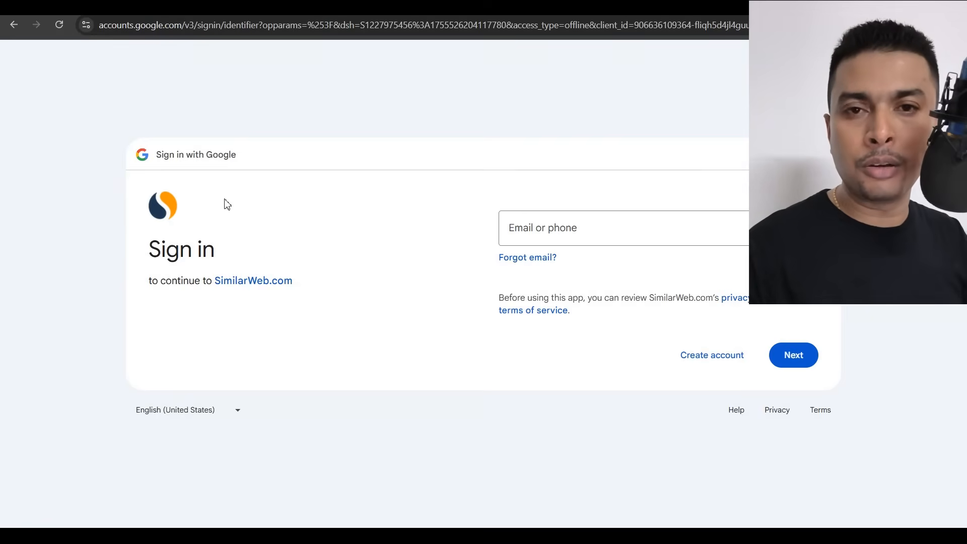
mouse_move(239, 234)
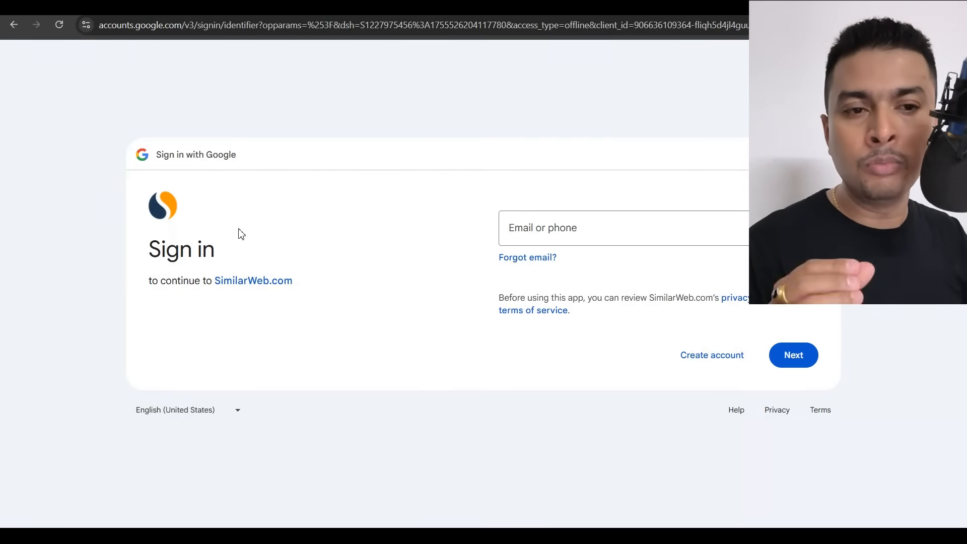
mouse_move(232, 229)
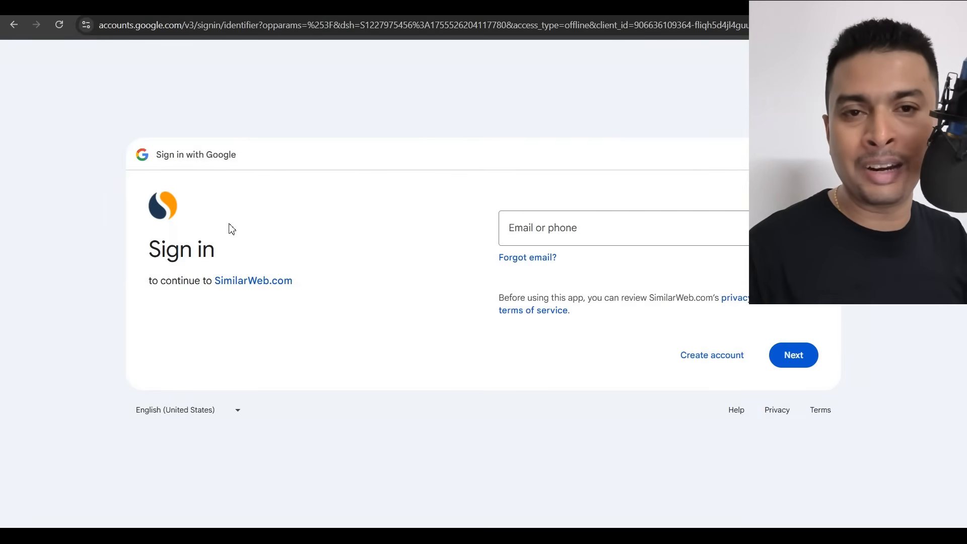
mouse_move(354, 198)
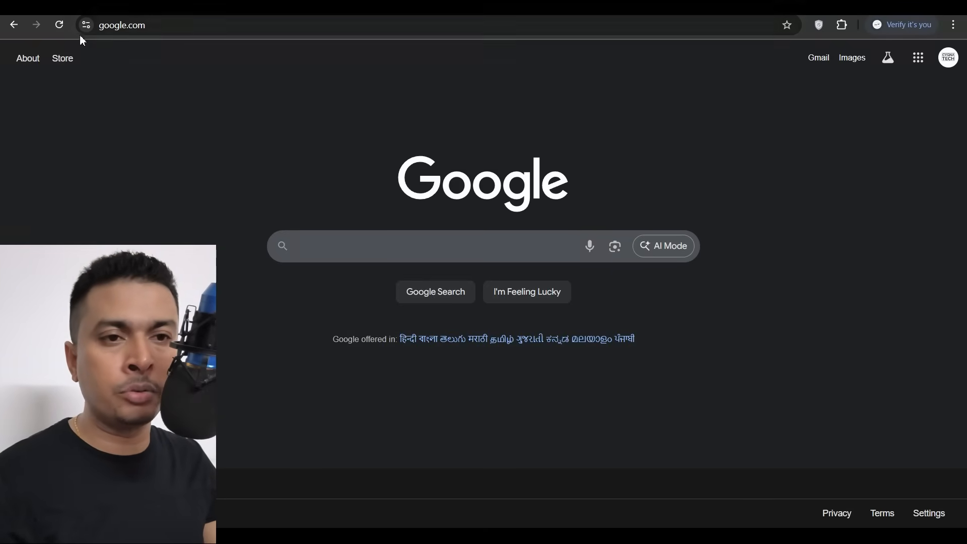
mouse_move(903, 99)
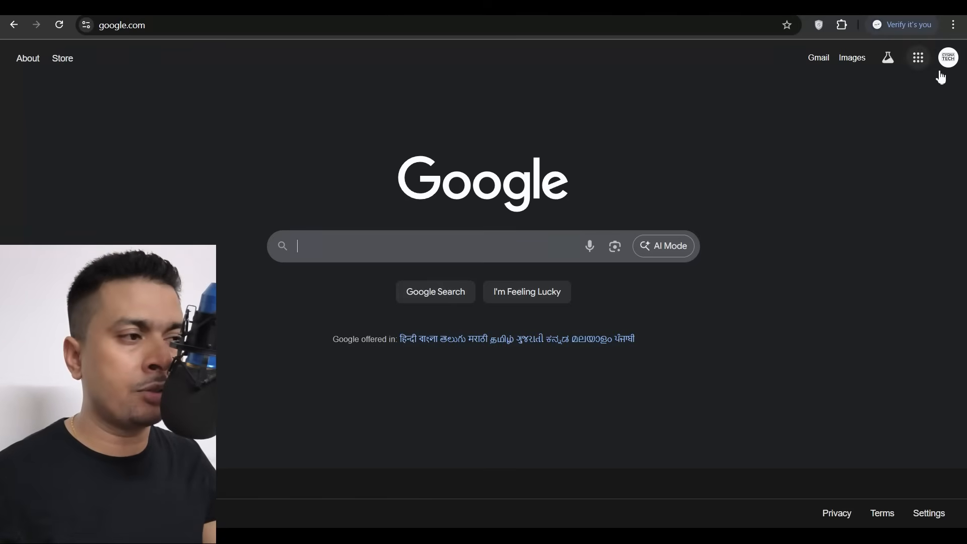
- Go from the profile avatar through Manage your Google Account to the Security page
left_click(948, 58)
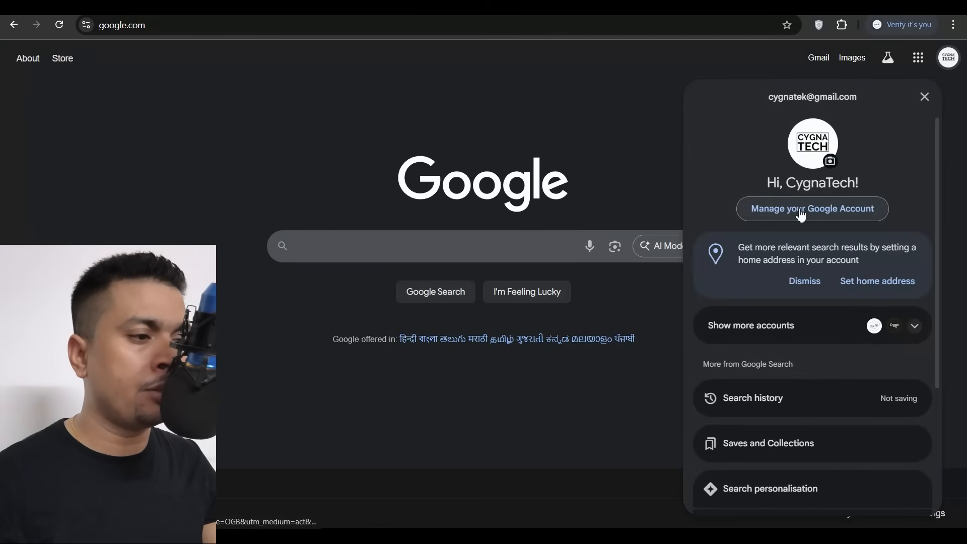
left_click(812, 208)
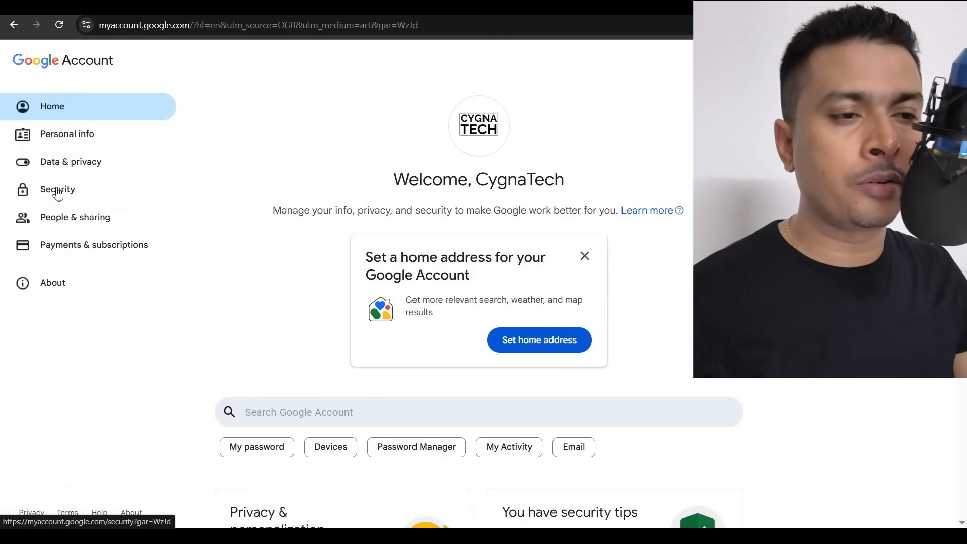
left_click(57, 190)
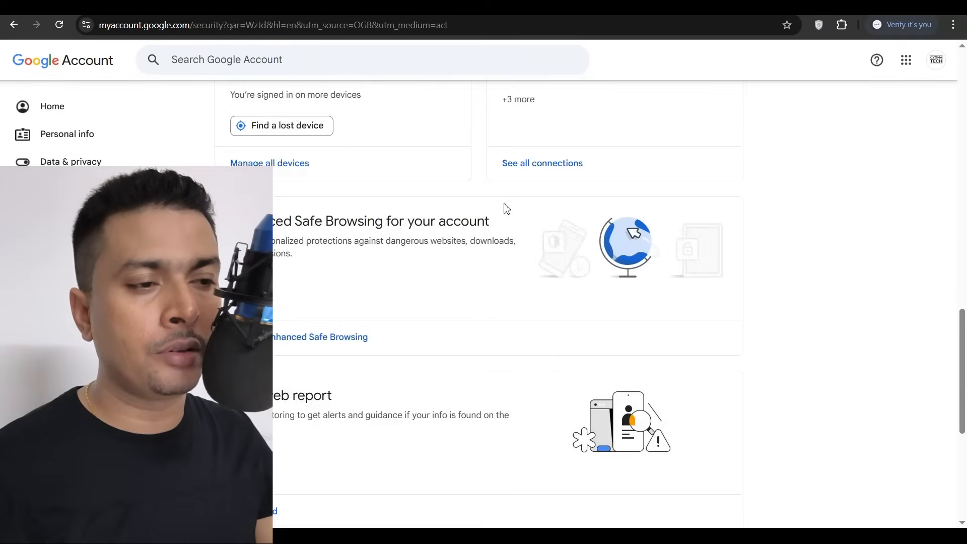
scroll("up", 3)
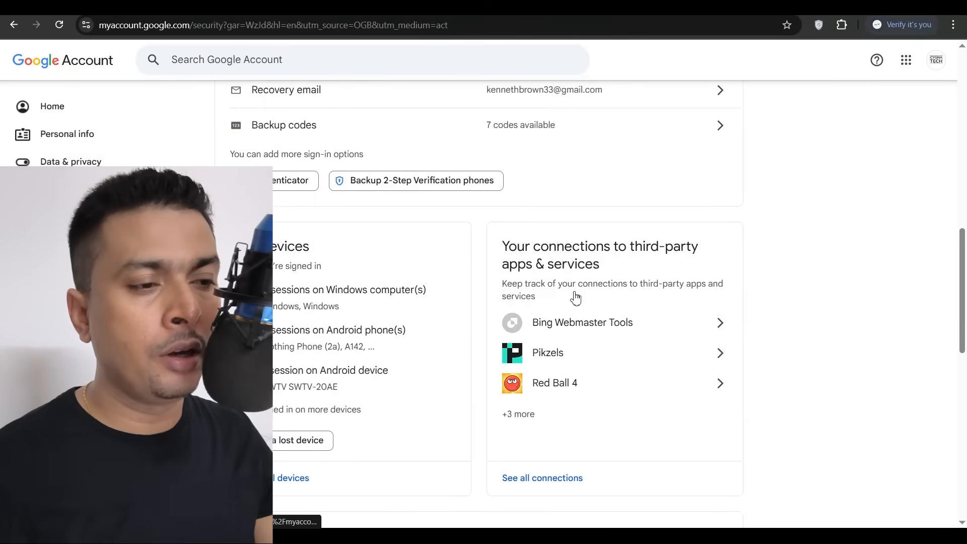
mouse_move(665, 274)
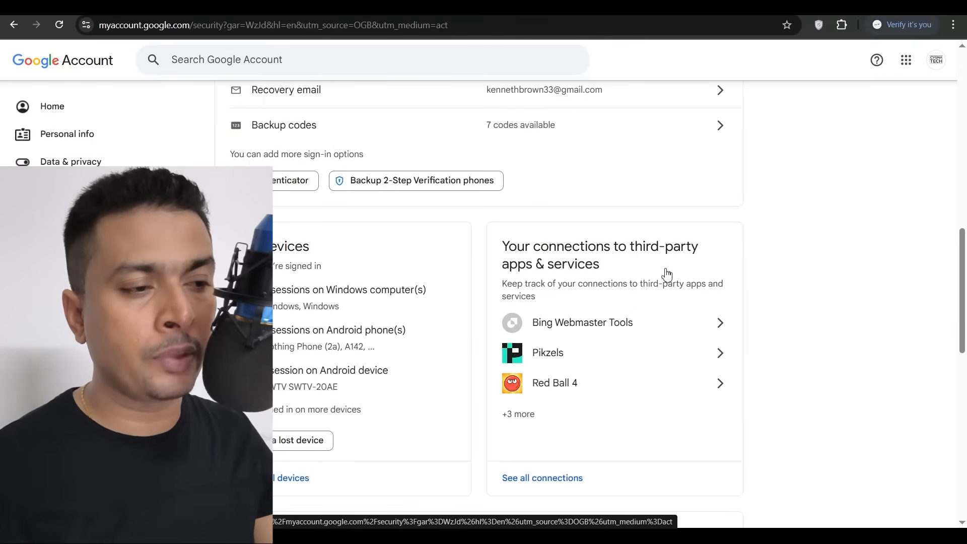
- Open 'See all connections' to list the six third-party apps
left_click(541, 478)
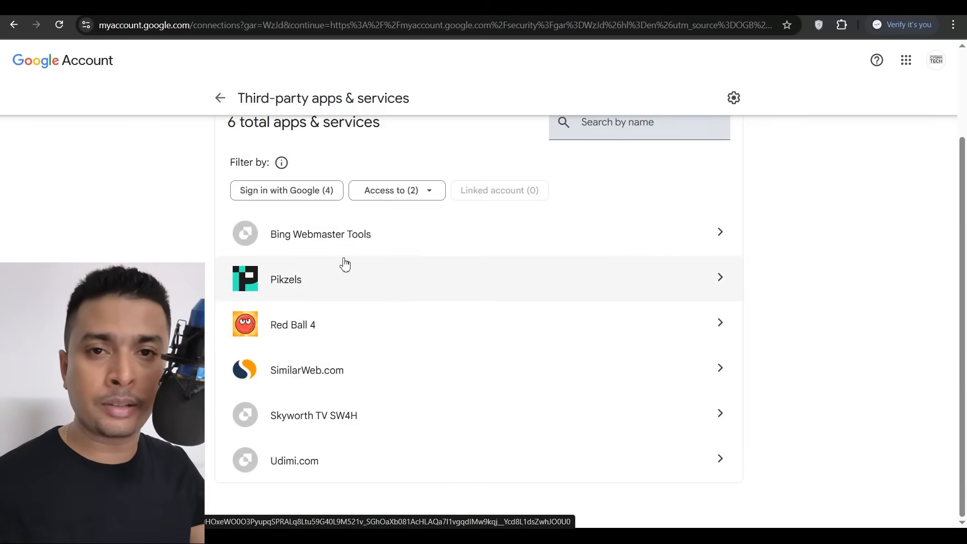
mouse_move(315, 270)
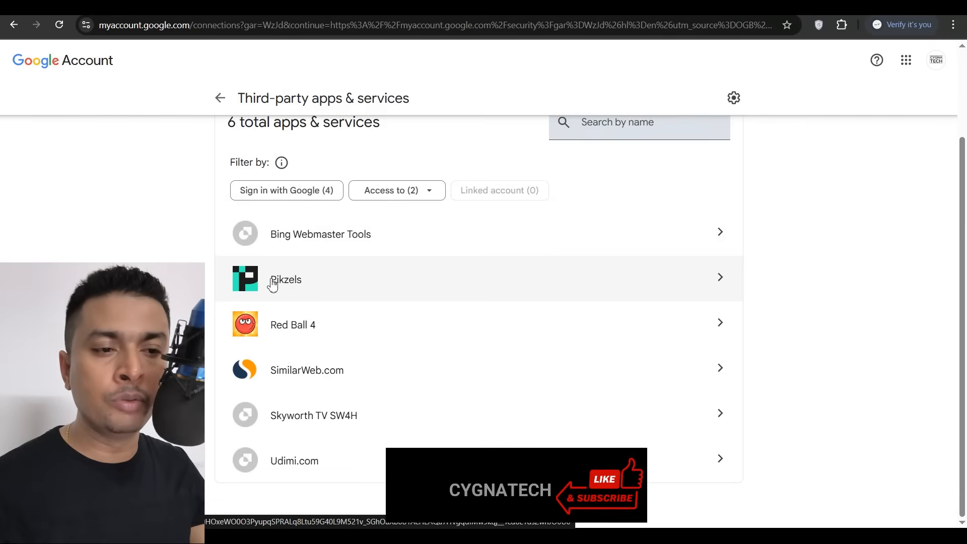
- Delete all connections with Pikzels and confirm the removal
left_click(285, 279)
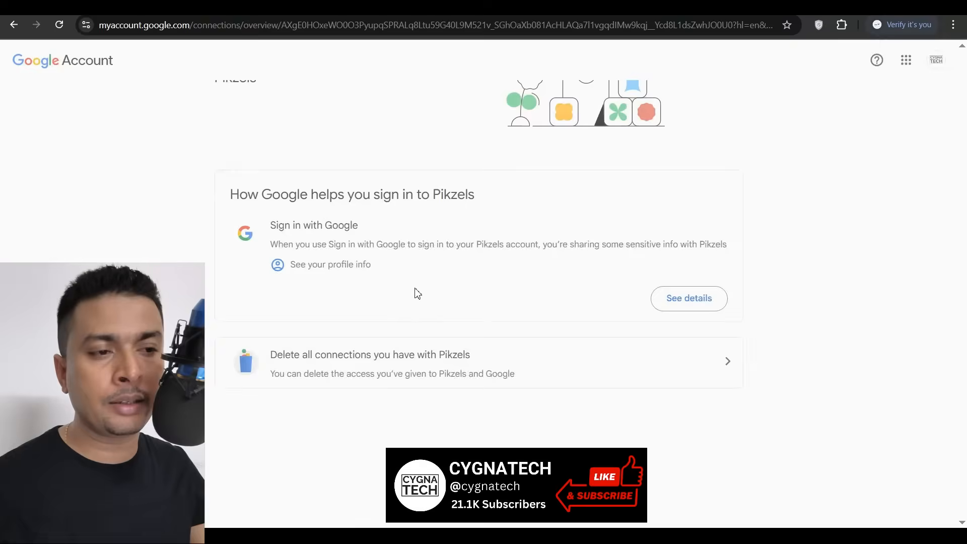
scroll("up", 3)
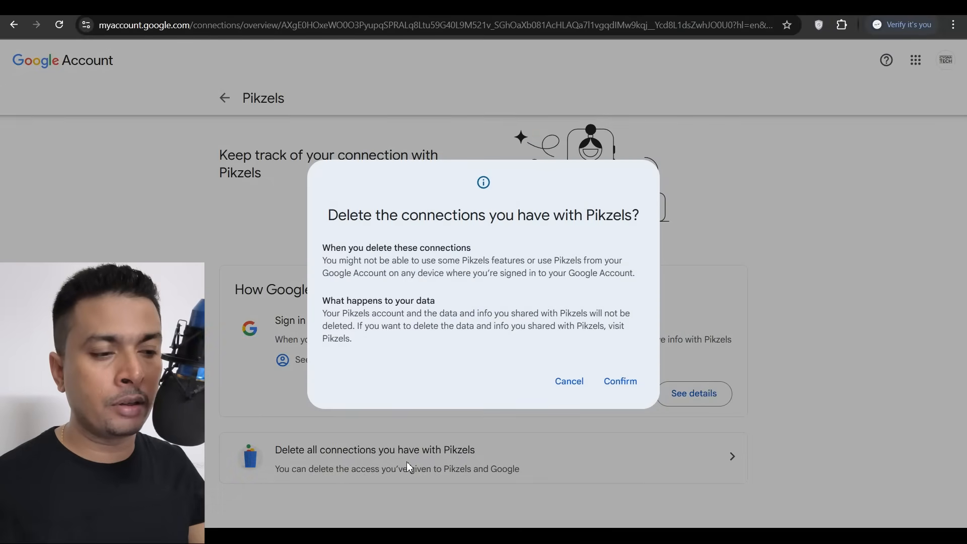
left_click(618, 381)
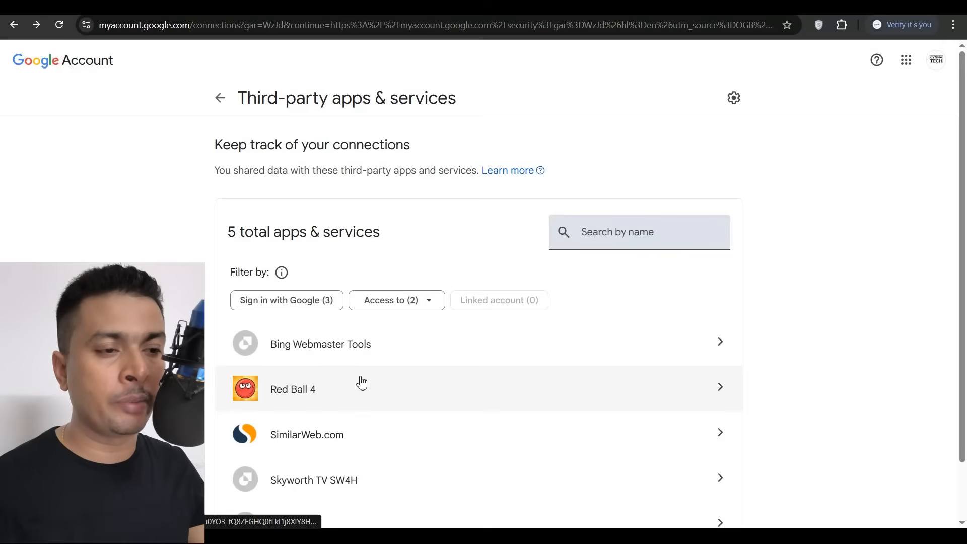
scroll("down", 3)
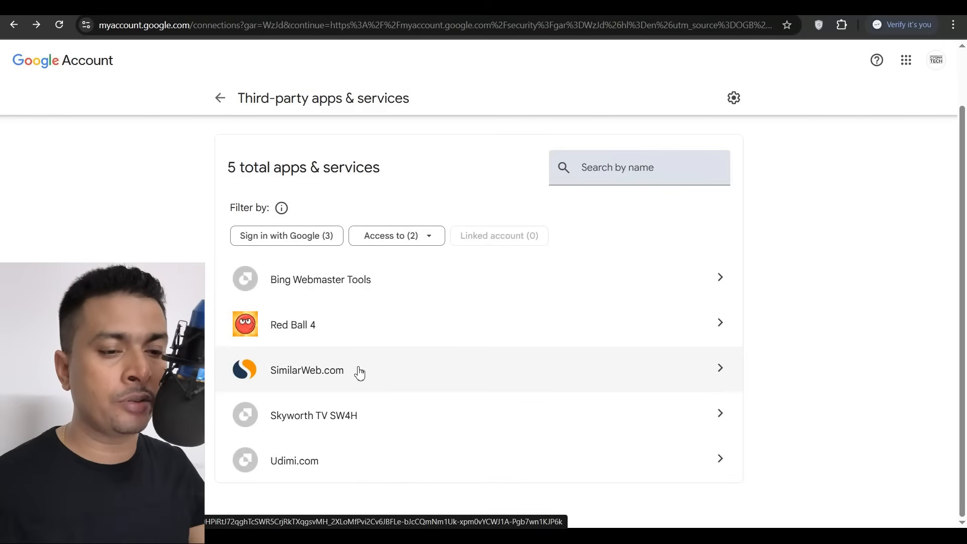
mouse_move(338, 426)
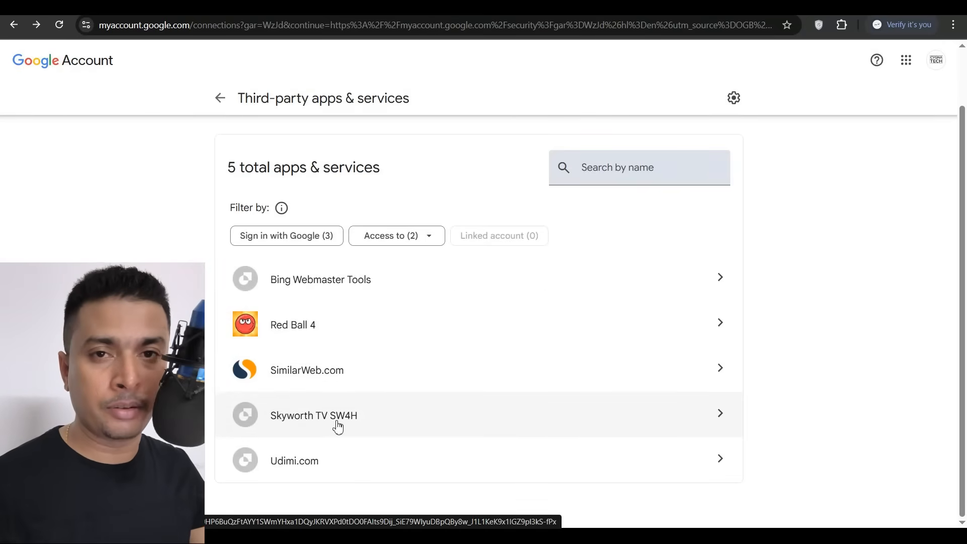
mouse_move(302, 333)
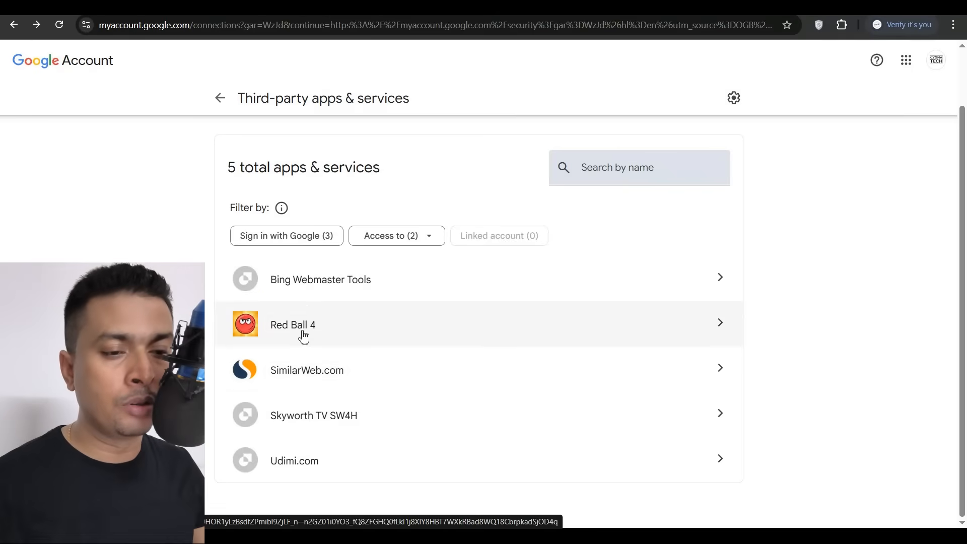
mouse_move(302, 461)
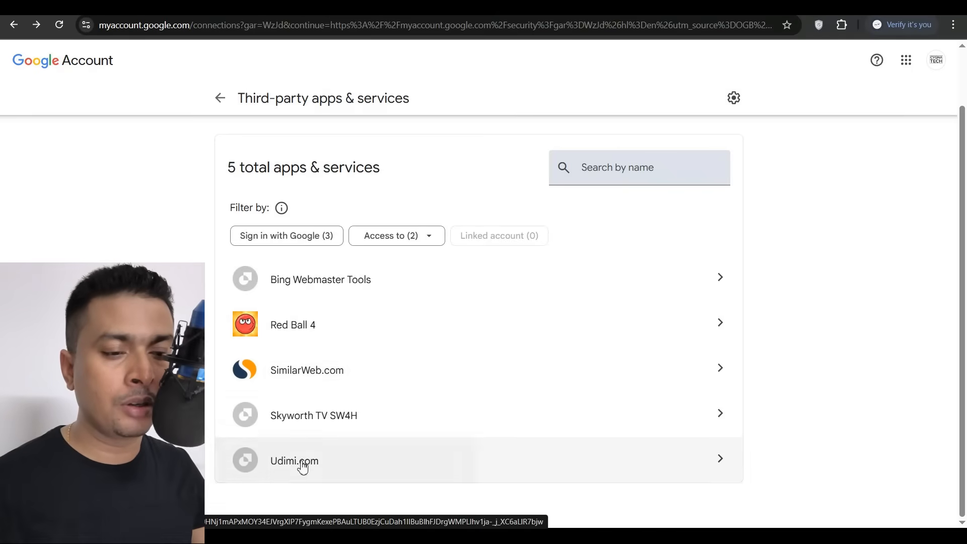